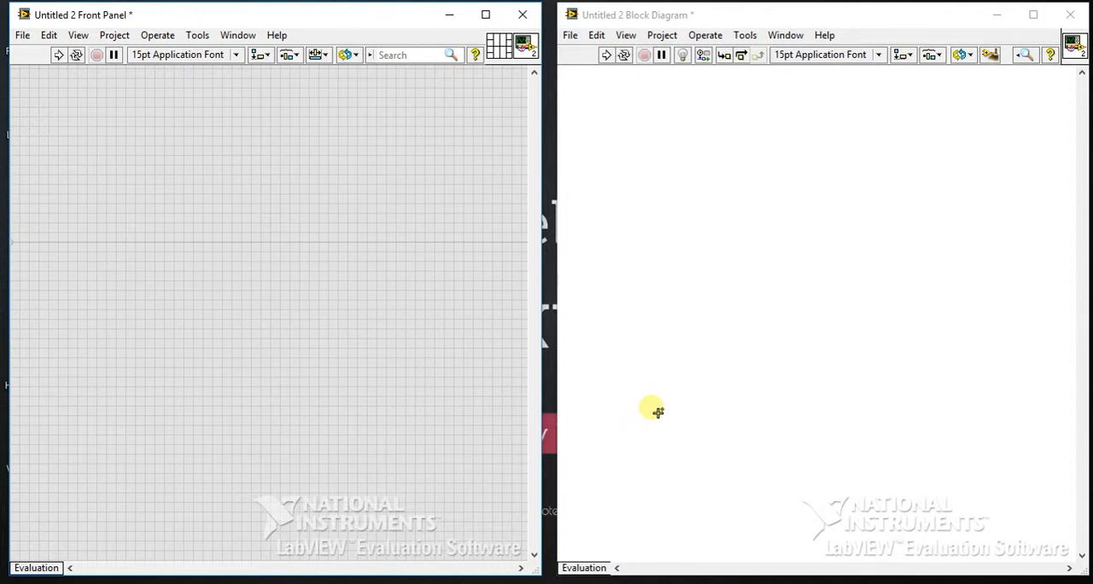
{"action": "mouse_move", "coordinate": [733, 372]}
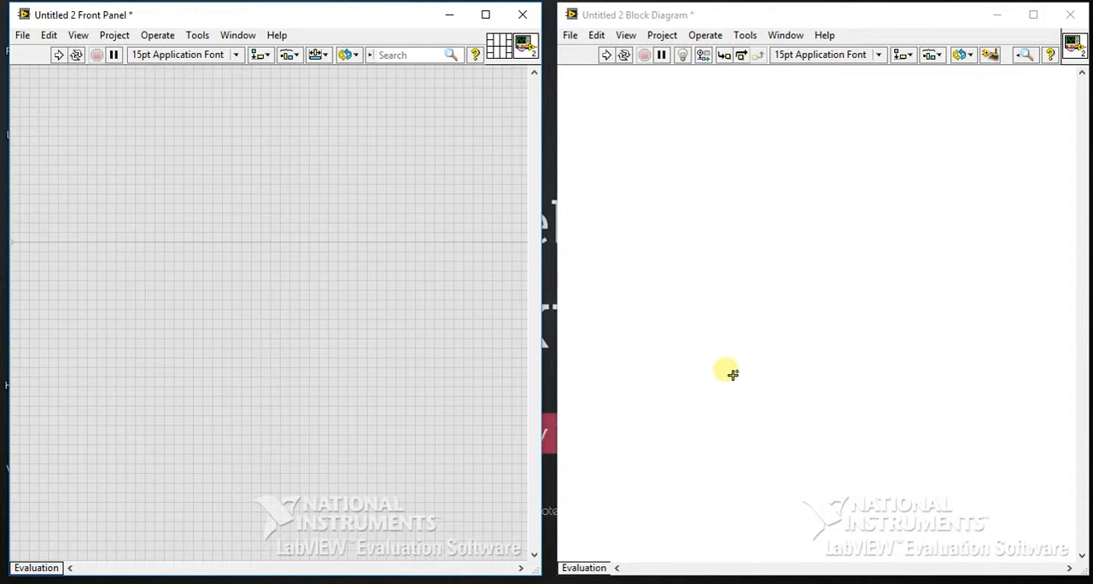
{"action": "mouse_move", "coordinate": [755, 367]}
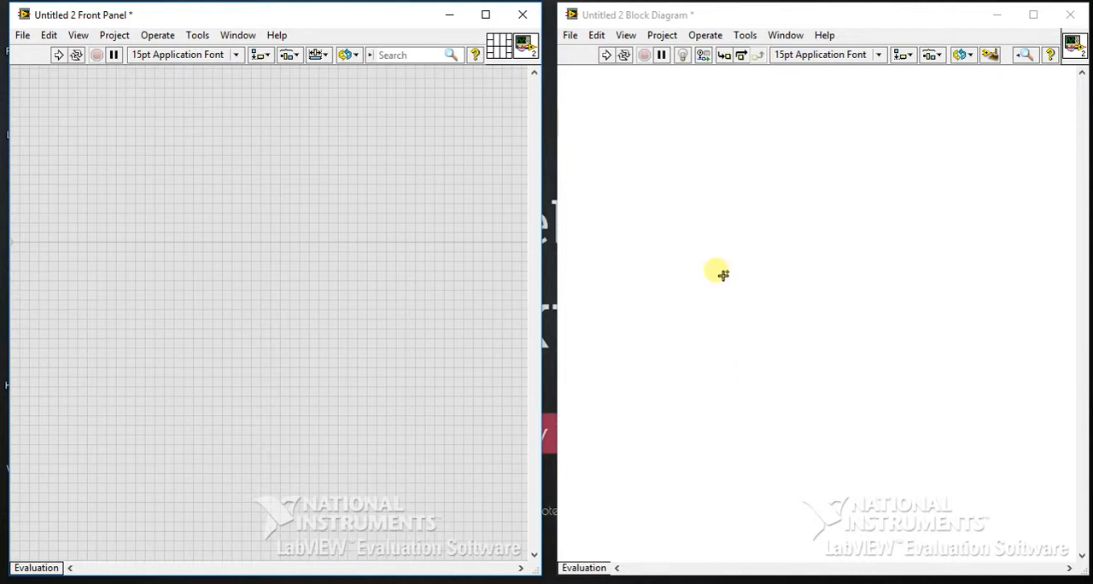
Bring up the Controls palette over the empty front panel with its Modern categories
{"action": "right_click", "coordinate": [201, 187]}
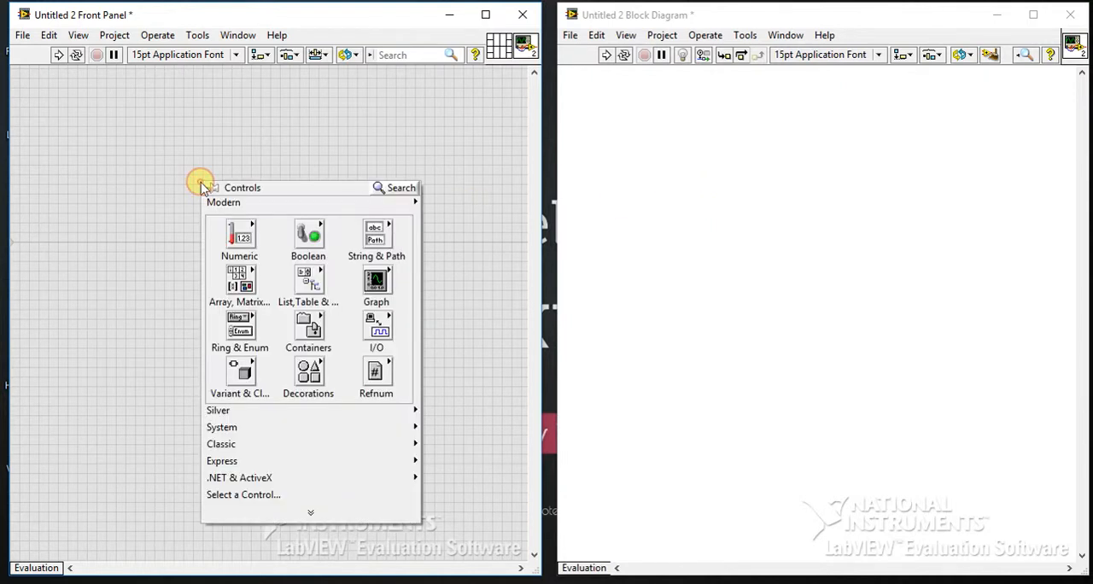
{"action": "mouse_move", "coordinate": [205, 176]}
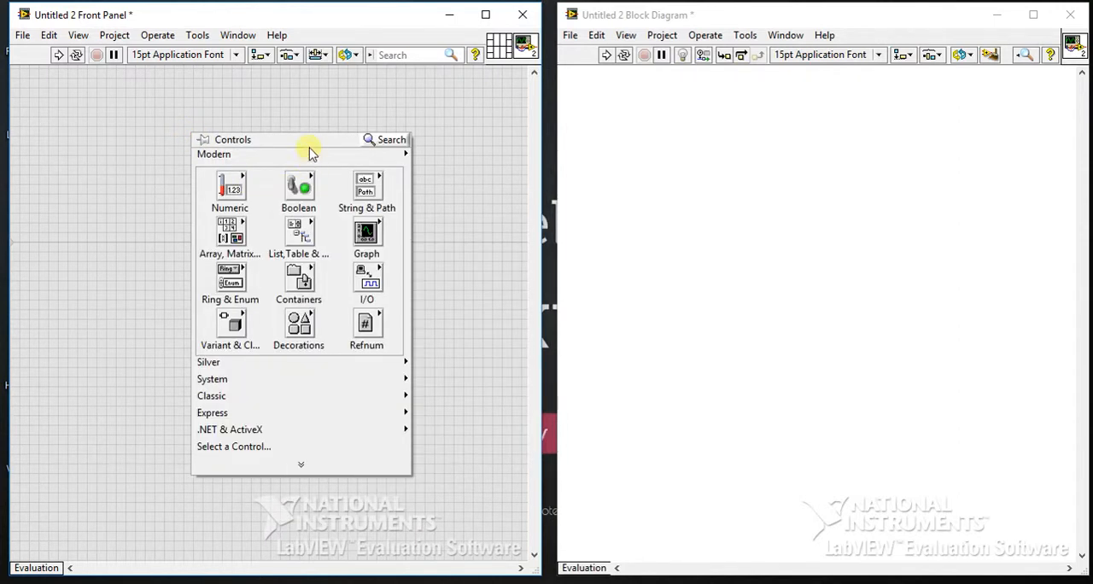
{"action": "mouse_move", "coordinate": [311, 143]}
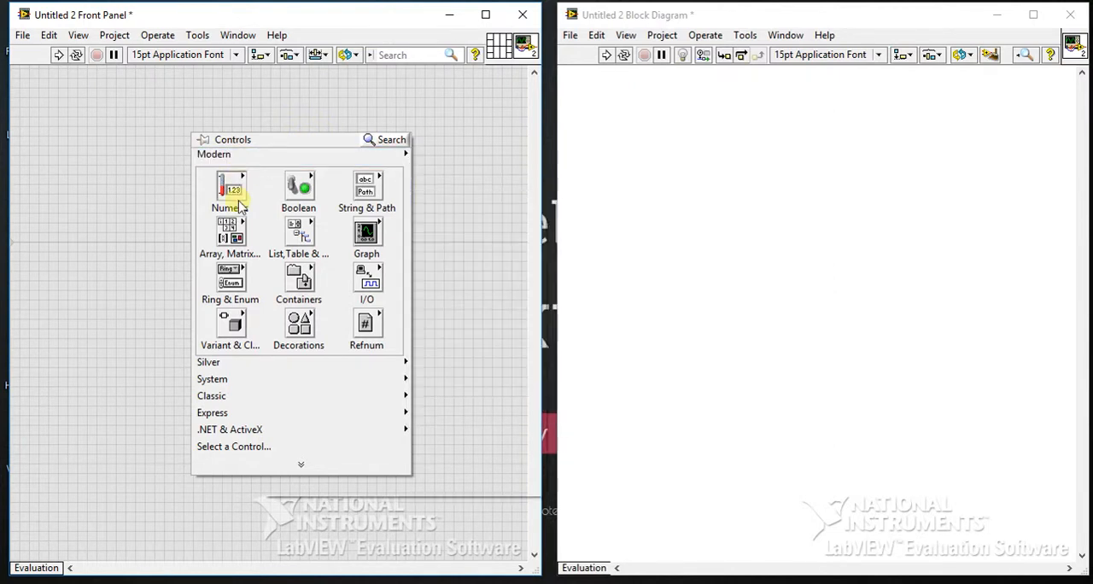
Show the Numeric subpalette with its numeric controls and indicators
{"action": "left_click", "coordinate": [213, 154]}
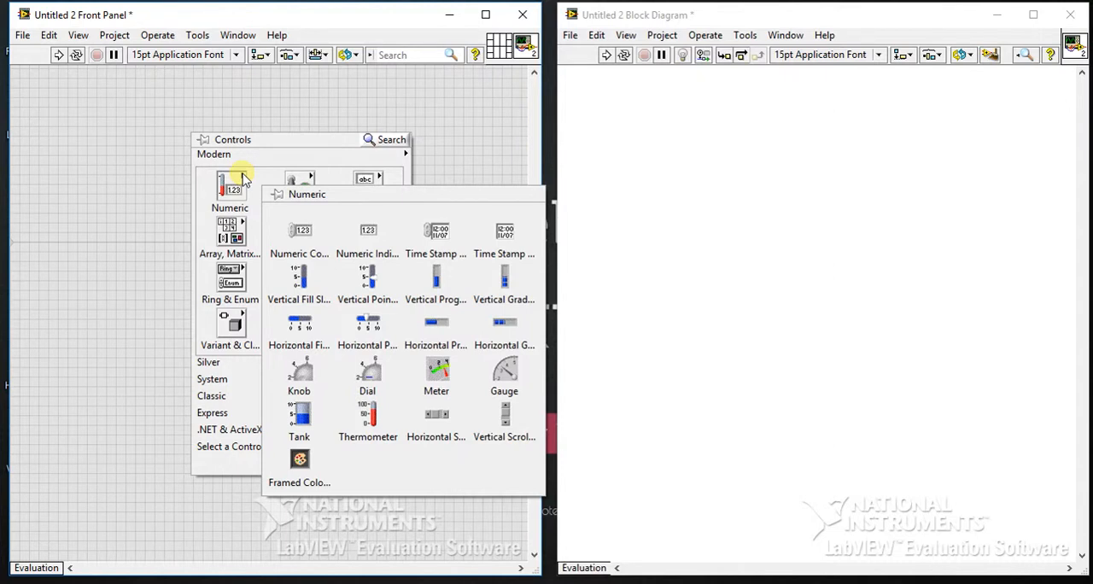
{"action": "mouse_move", "coordinate": [301, 236]}
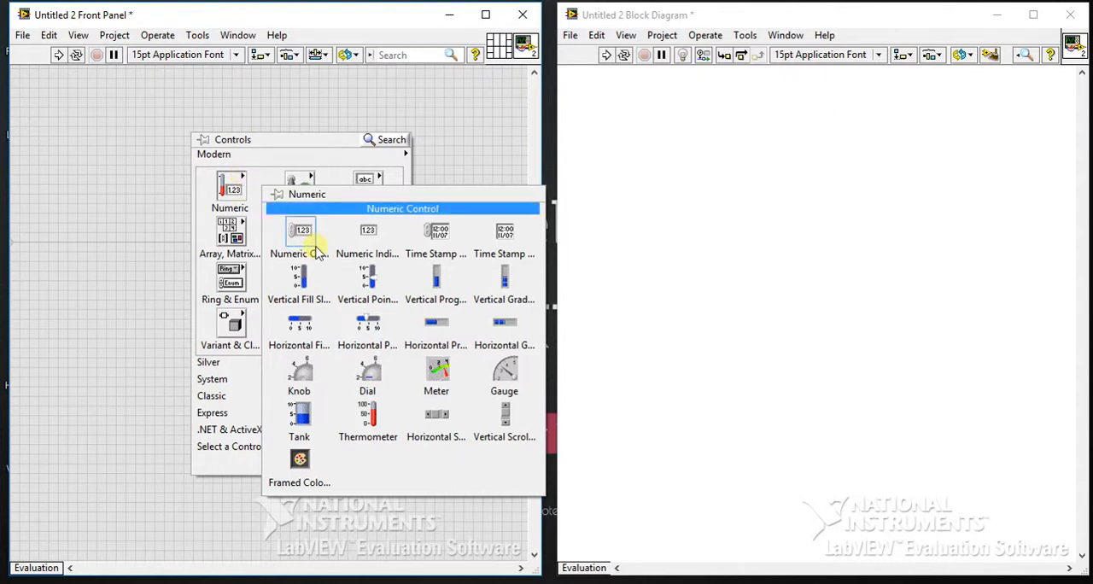
{"action": "mouse_move", "coordinate": [367, 231]}
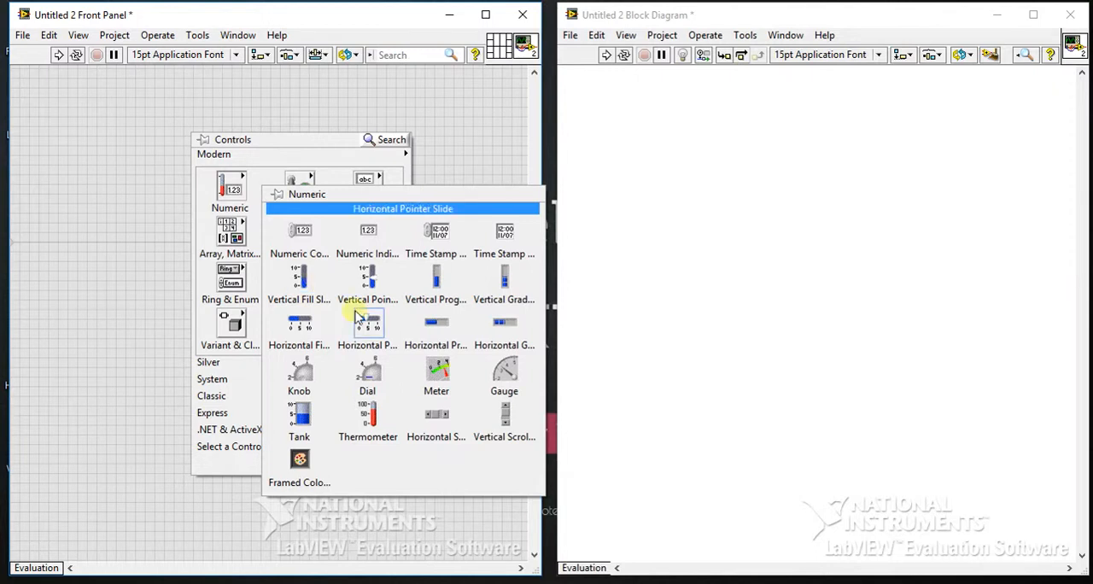
{"action": "mouse_move", "coordinate": [437, 376]}
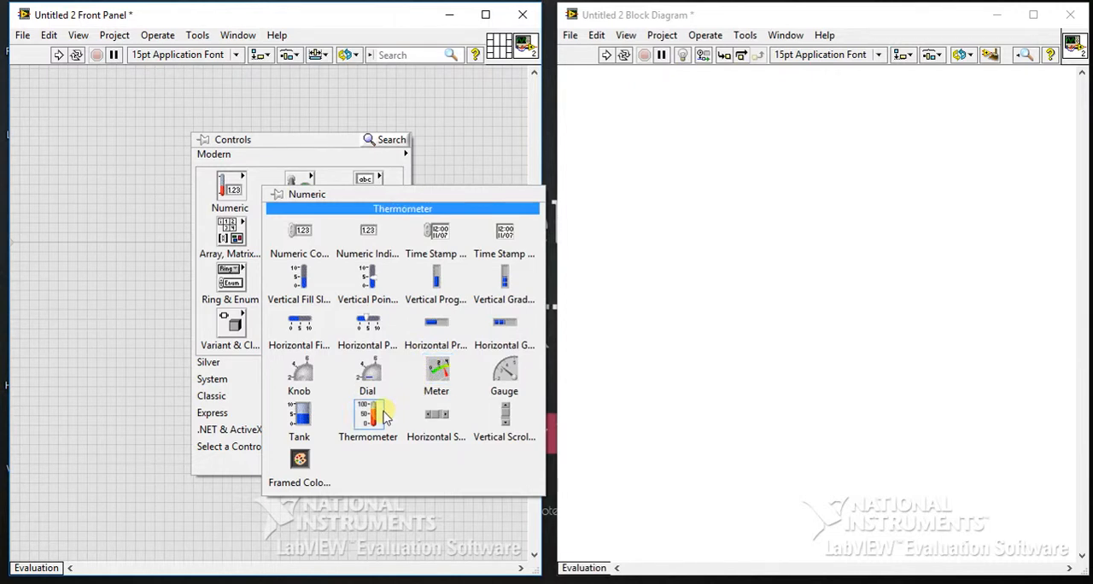
{"action": "mouse_move", "coordinate": [435, 231]}
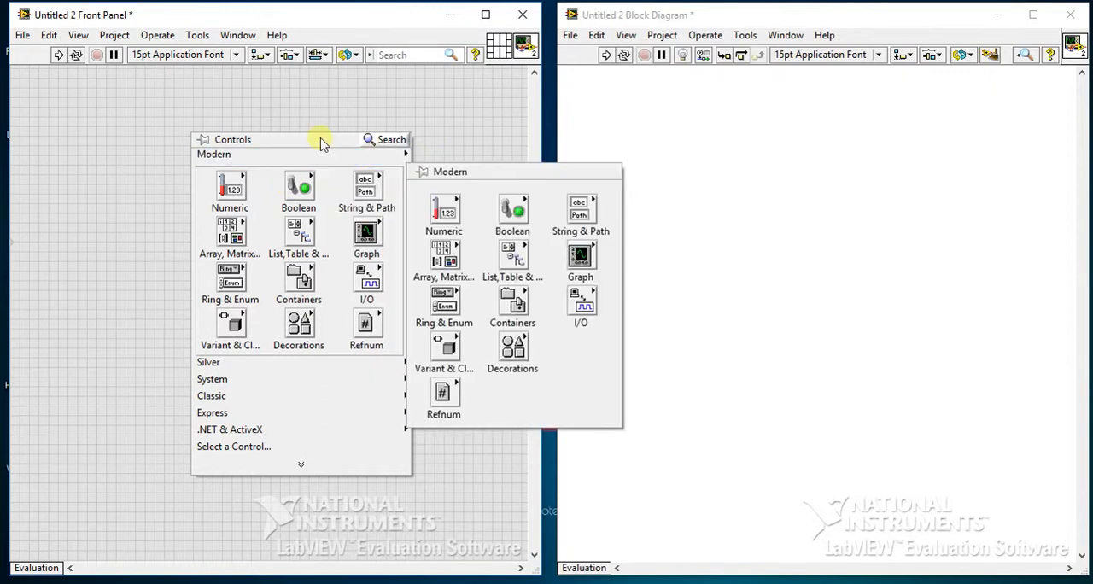
Show the String & Path subpalette of string and file path controls
{"action": "left_click", "coordinate": [366, 186]}
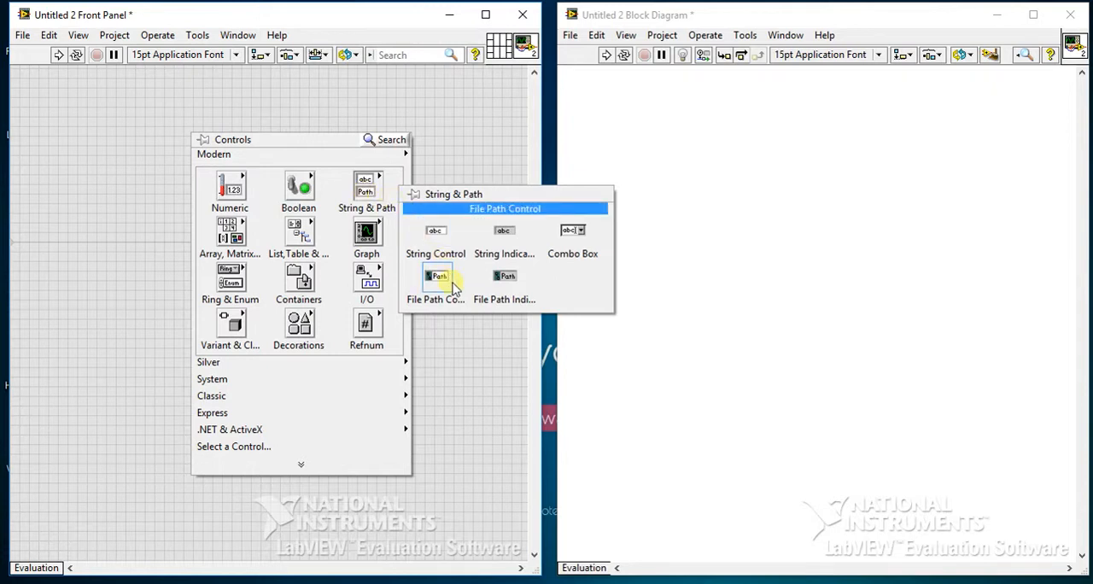
{"action": "mouse_move", "coordinate": [572, 231]}
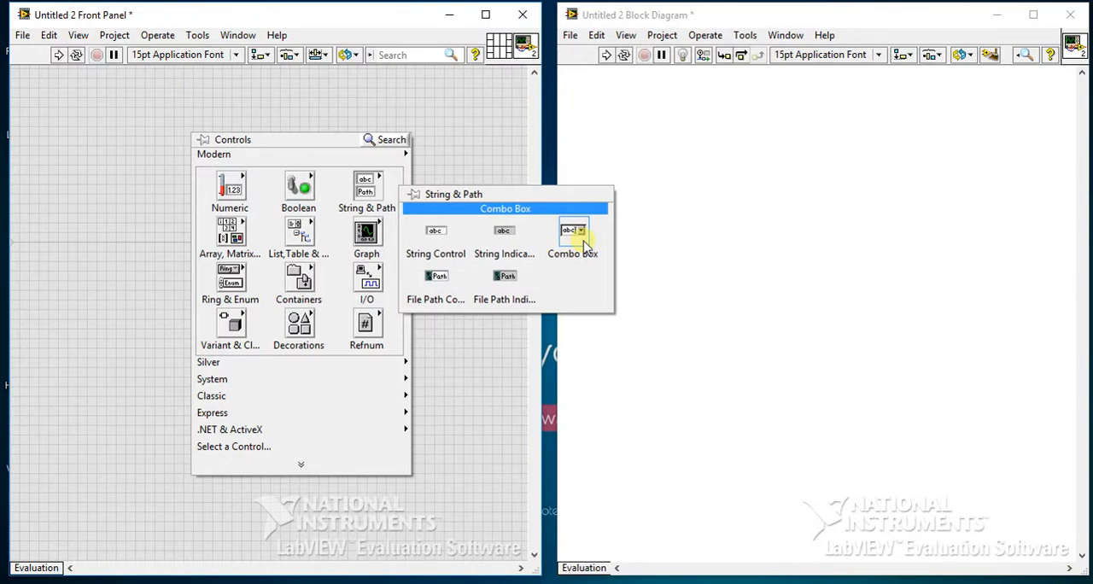
{"action": "mouse_move", "coordinate": [229, 236]}
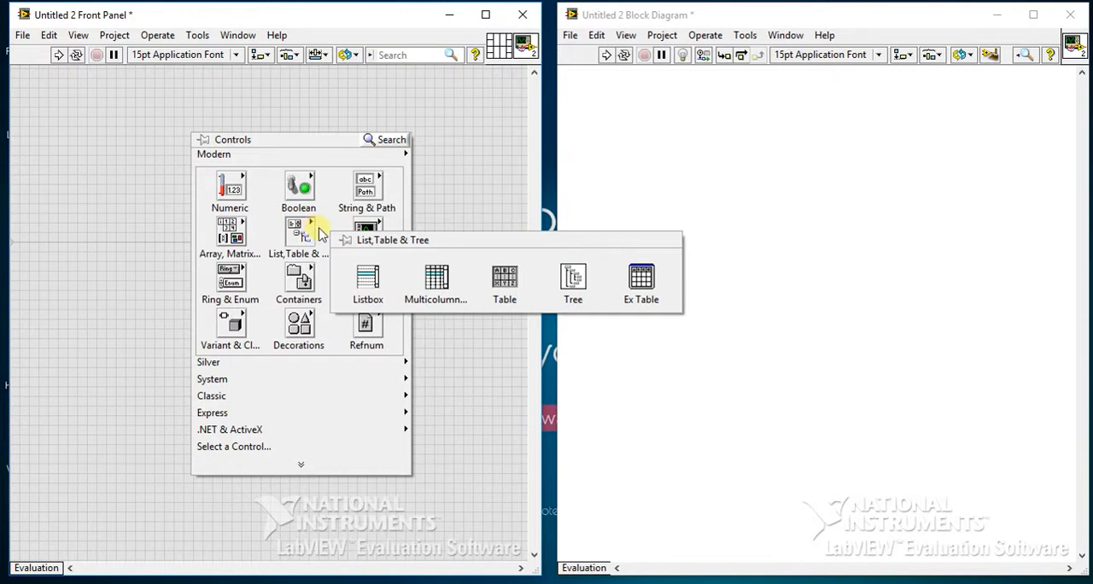
{"action": "mouse_move", "coordinate": [438, 282]}
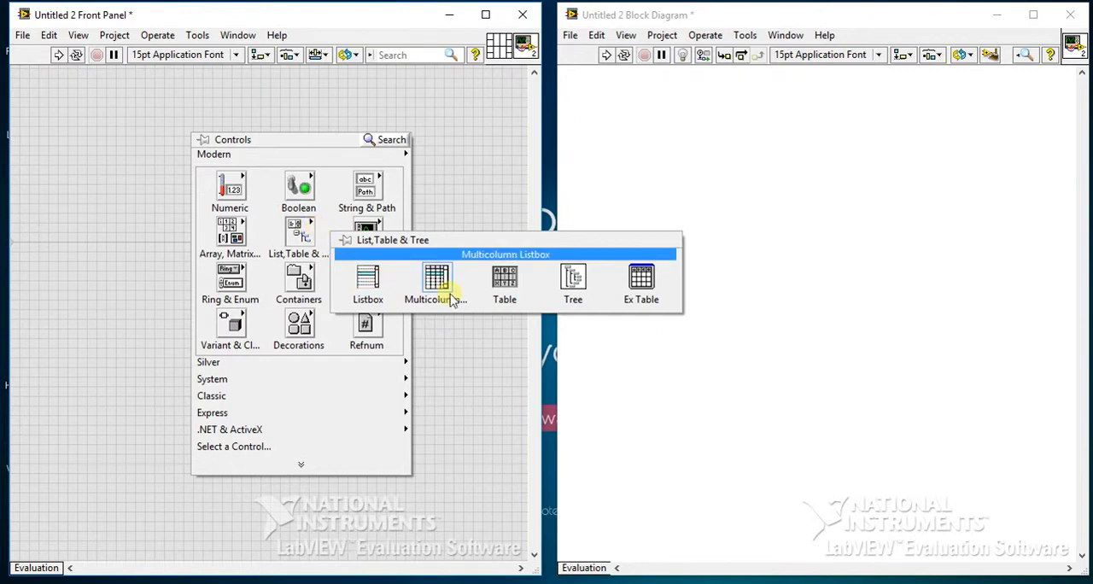
{"action": "mouse_move", "coordinate": [574, 282]}
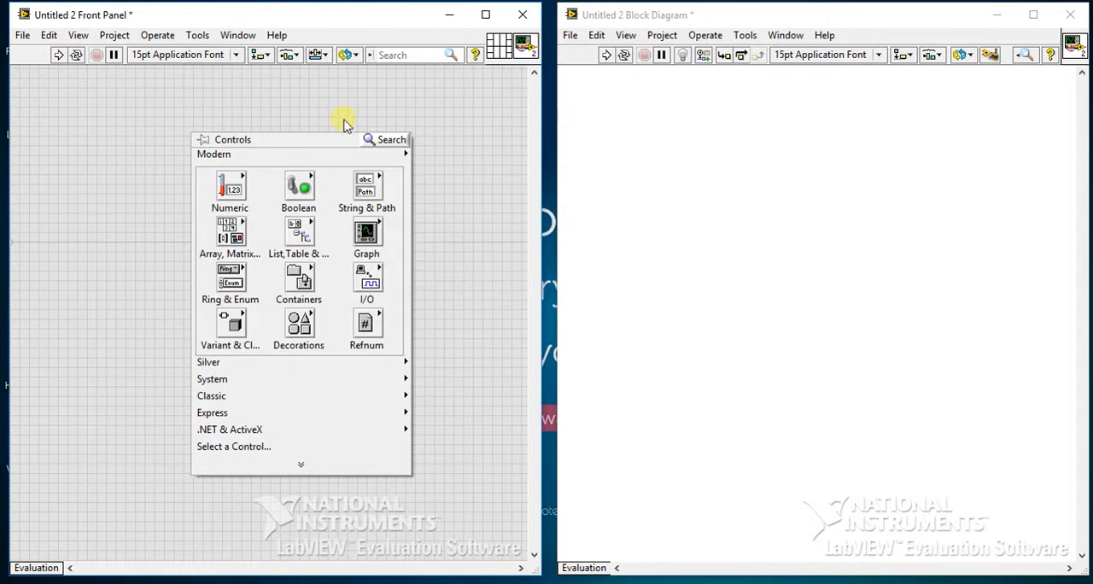
{"action": "mouse_move", "coordinate": [379, 248]}
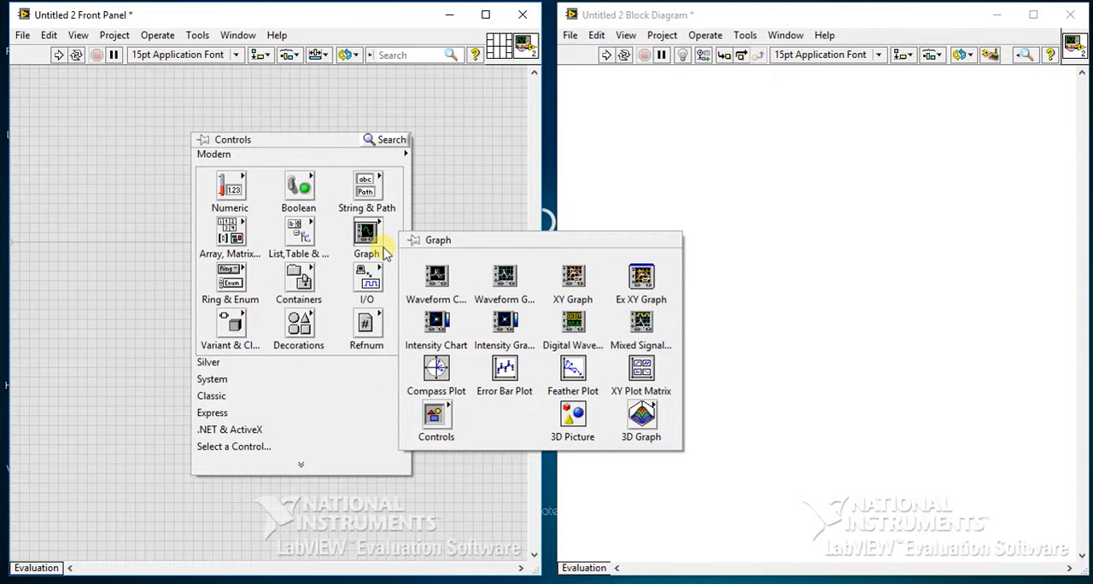
{"action": "mouse_move", "coordinate": [504, 282]}
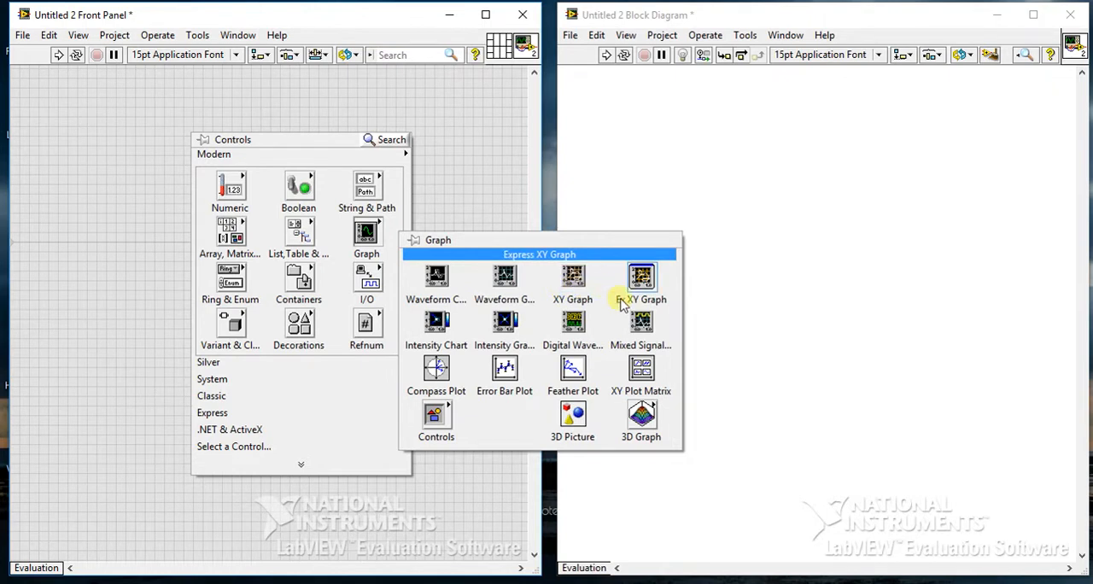
{"action": "mouse_move", "coordinate": [574, 323]}
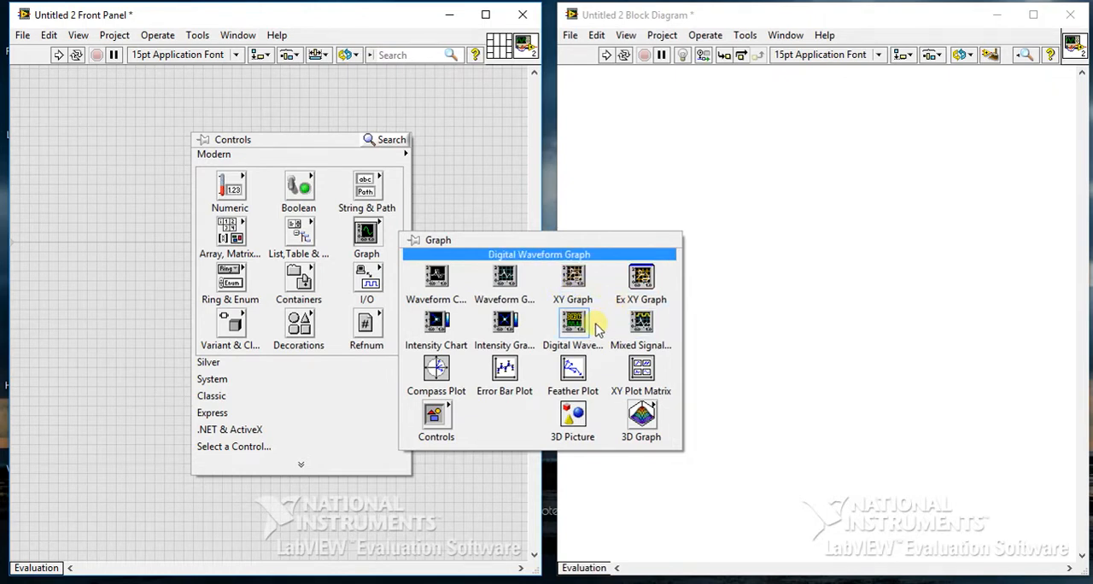
{"action": "mouse_move", "coordinate": [641, 419]}
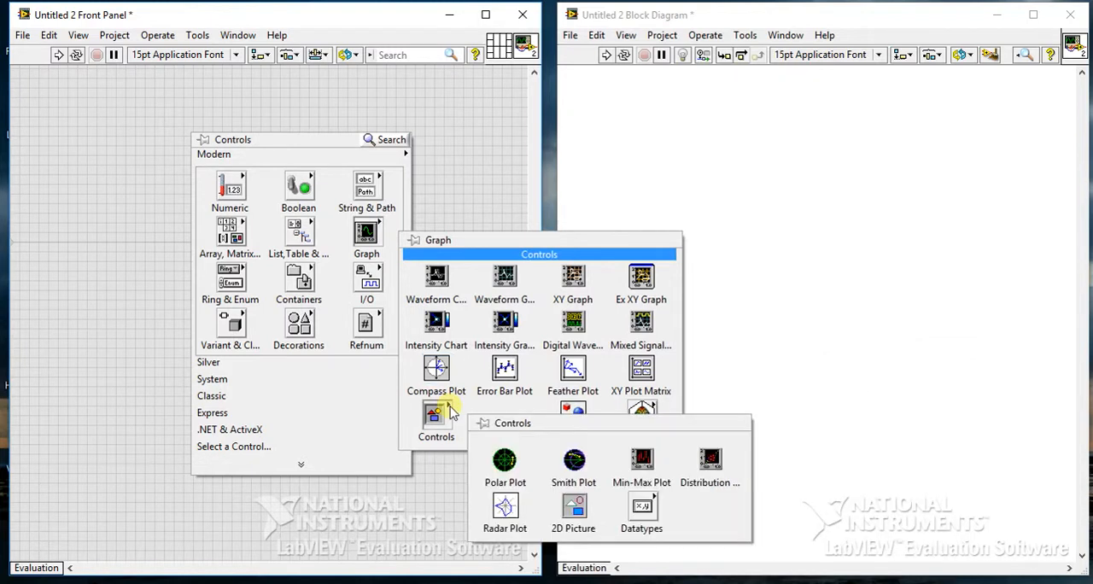
{"action": "mouse_move", "coordinate": [505, 461]}
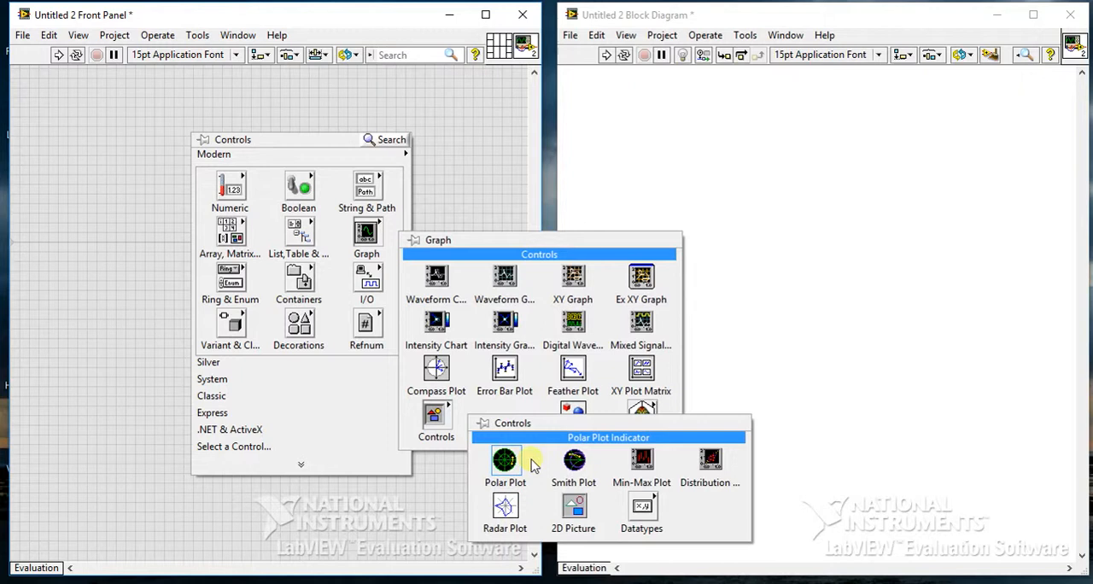
{"action": "mouse_move", "coordinate": [574, 462]}
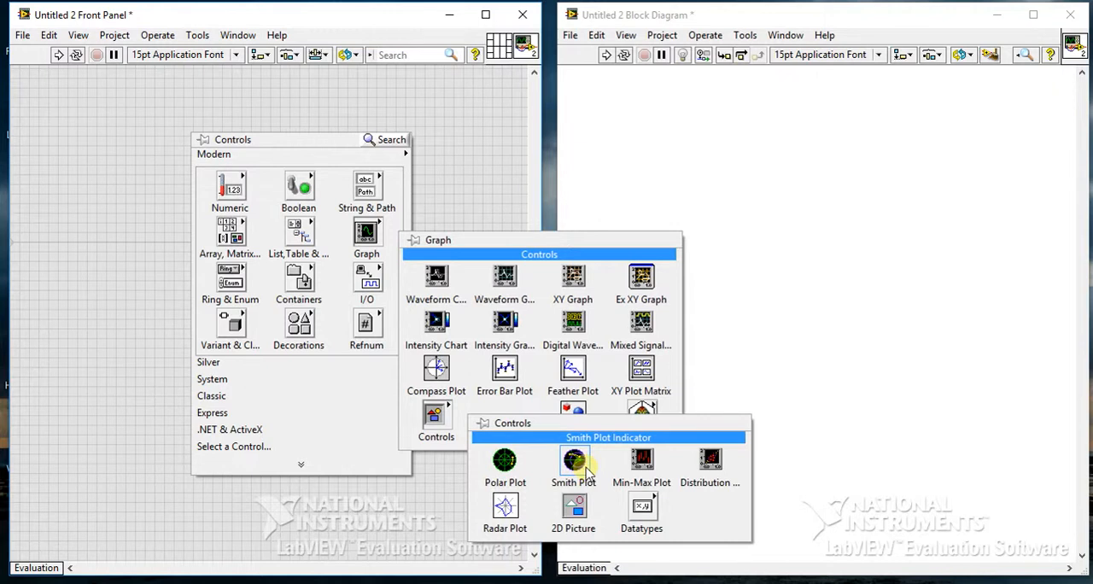
{"action": "mouse_move", "coordinate": [505, 509]}
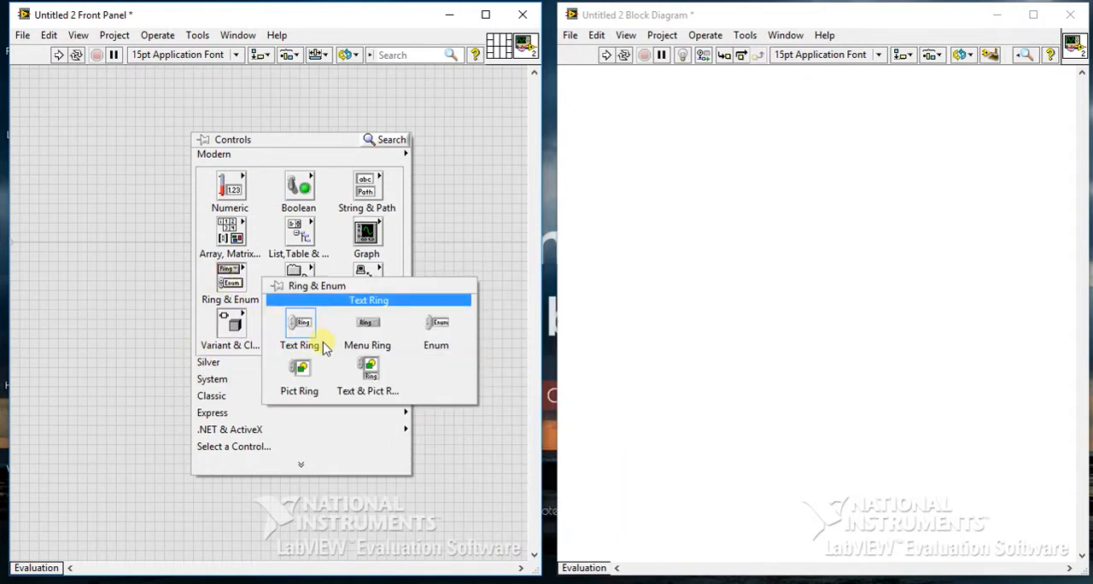
{"action": "mouse_move", "coordinate": [436, 328]}
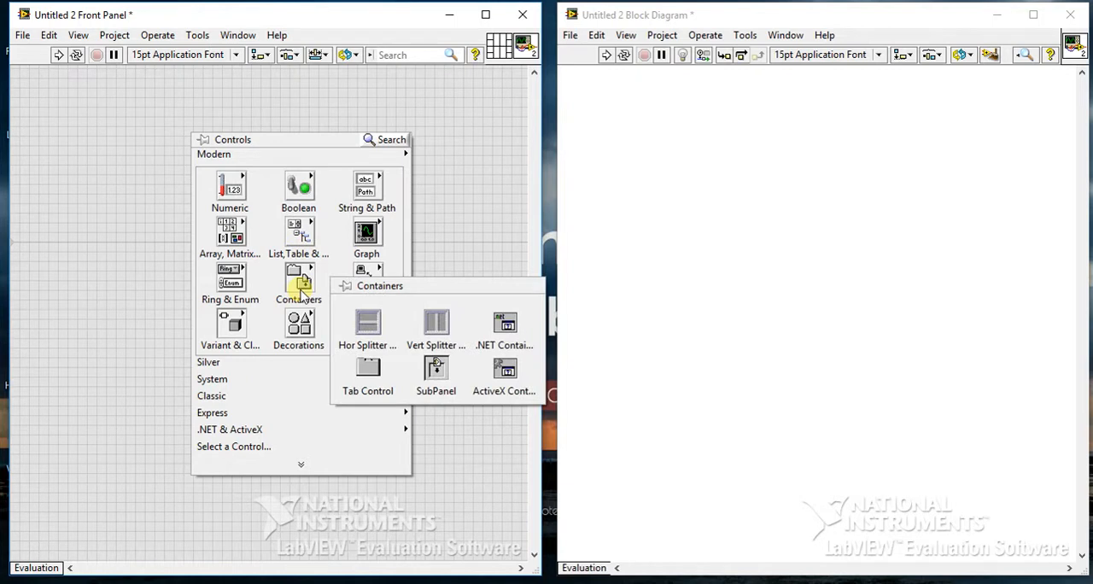
{"action": "mouse_move", "coordinate": [438, 323]}
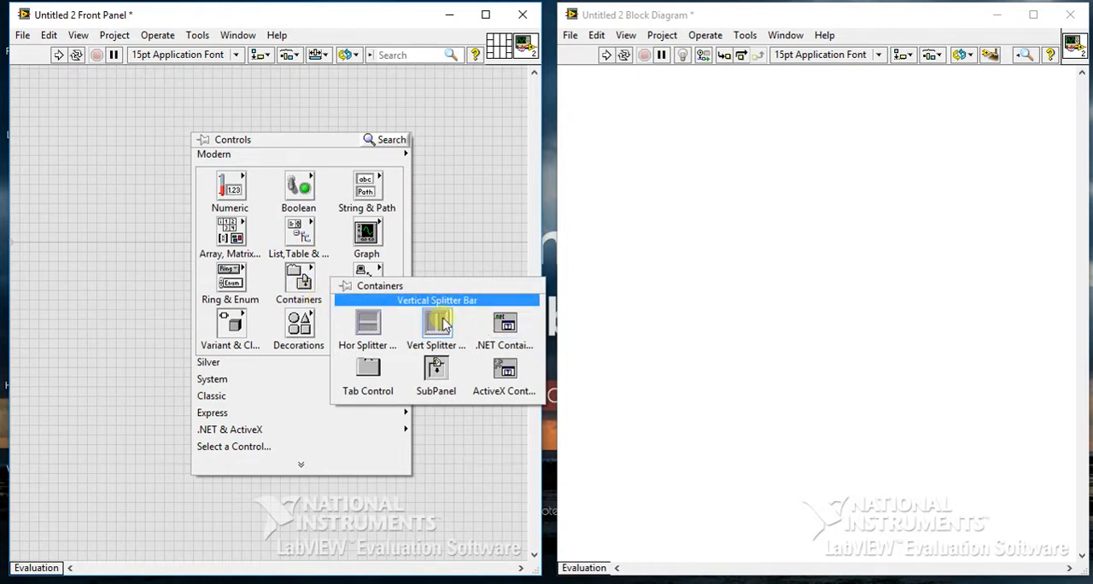
{"action": "mouse_move", "coordinate": [367, 369]}
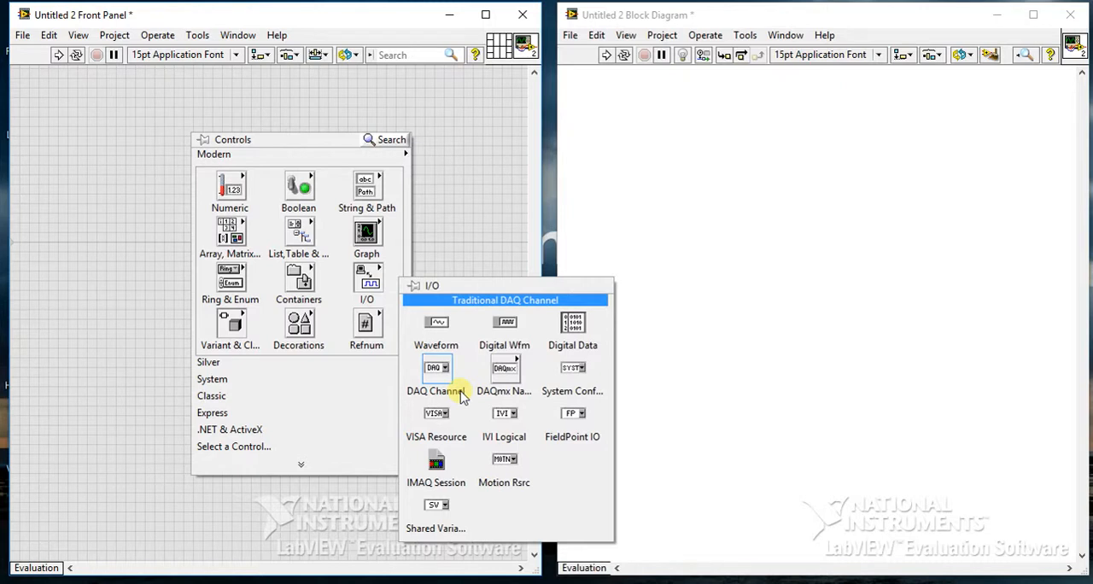
{"action": "mouse_move", "coordinate": [435, 418]}
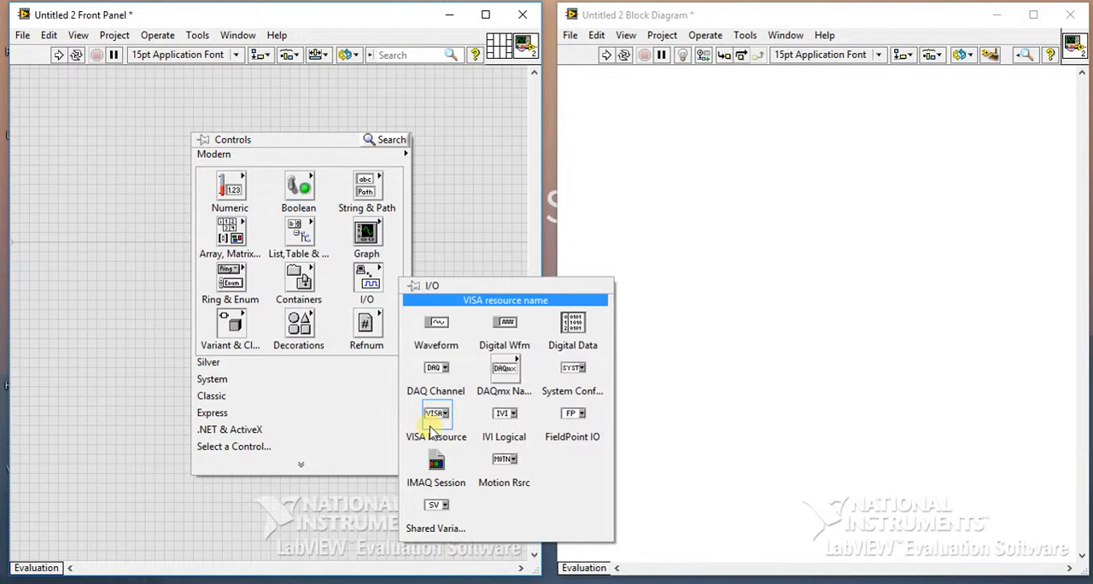
{"action": "mouse_move", "coordinate": [418, 427]}
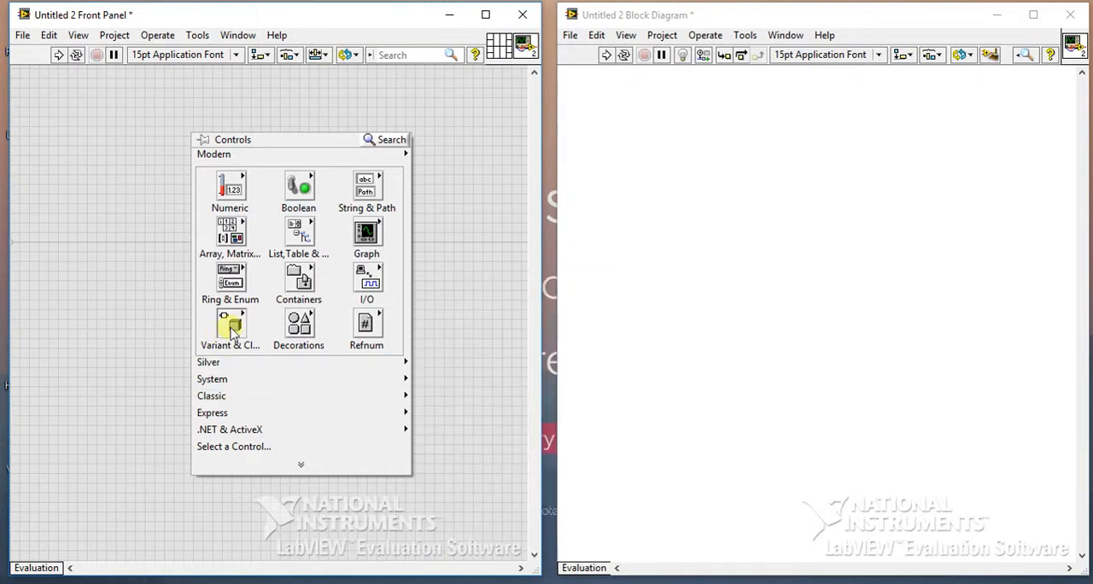
Show the Decorations subpalette, then the Refnum subpalette of VI, TCP and .NET refnums
{"action": "left_click", "coordinate": [229, 328]}
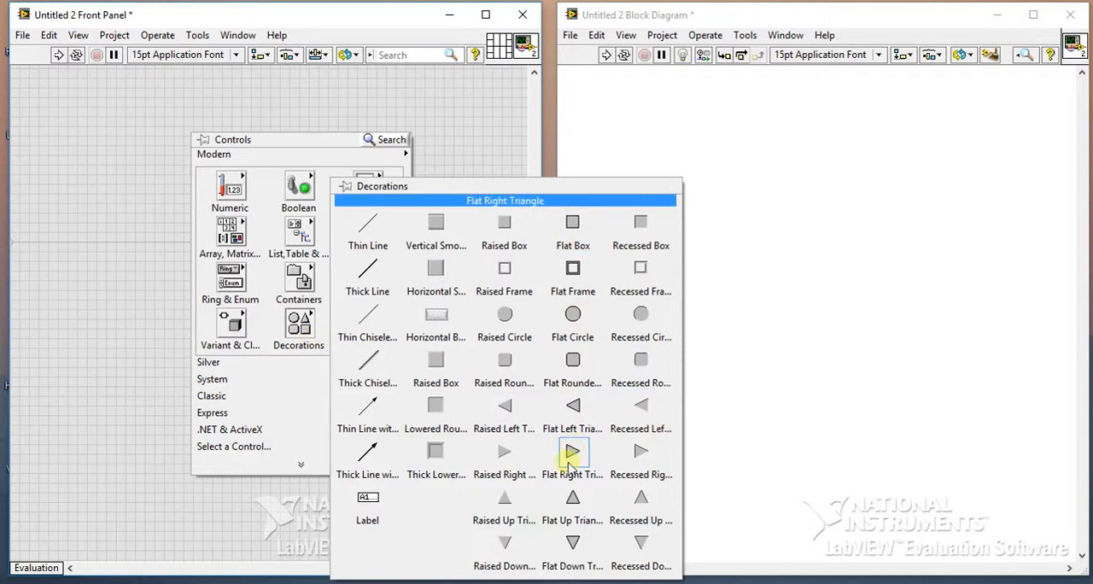
{"action": "mouse_move", "coordinate": [367, 367]}
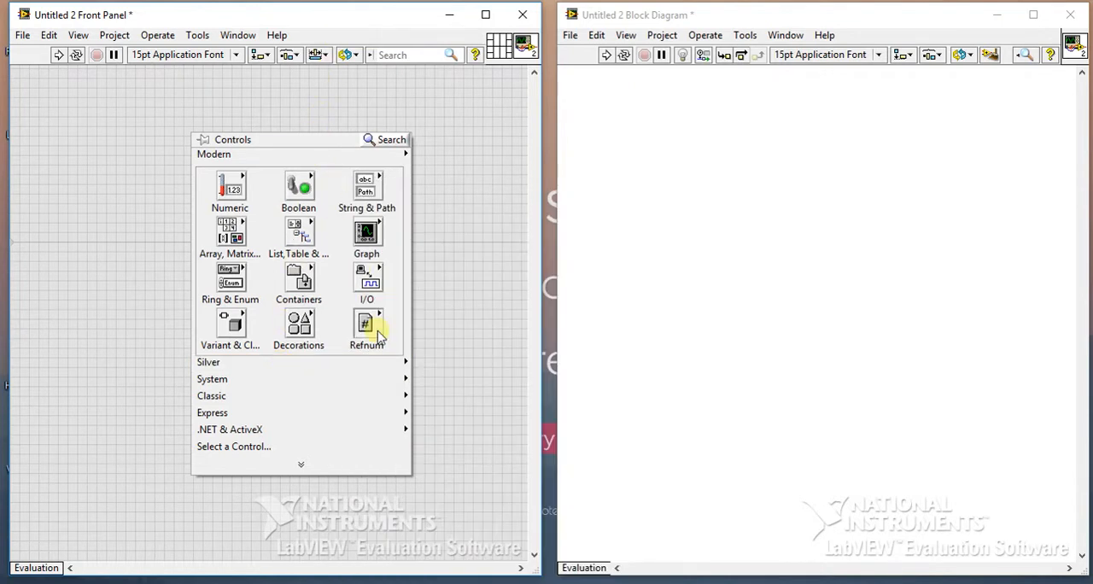
{"action": "left_click", "coordinate": [365, 323]}
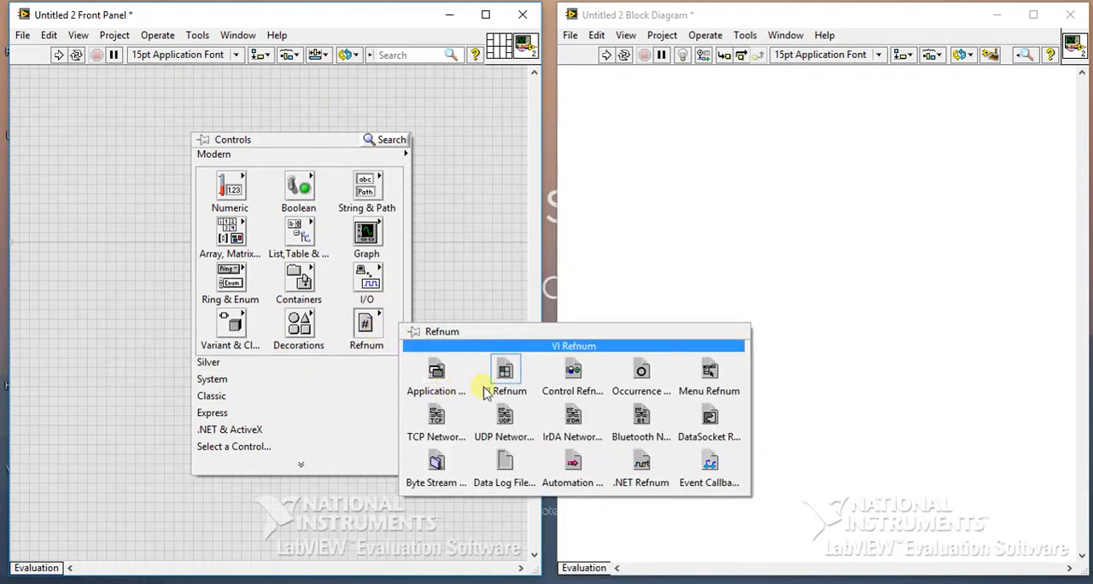
{"action": "mouse_move", "coordinate": [574, 417]}
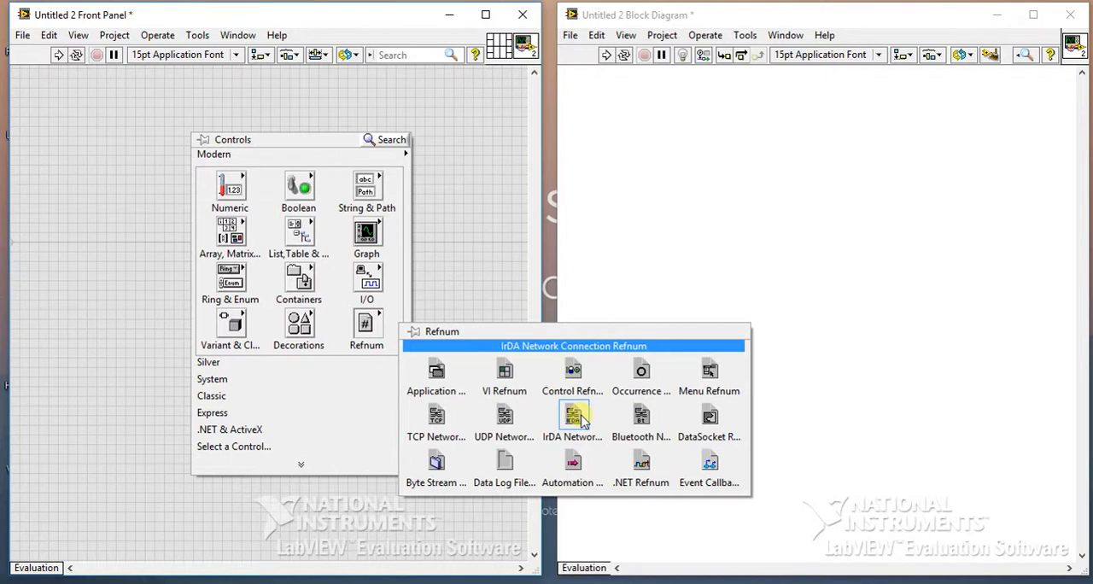
{"action": "mouse_move", "coordinate": [640, 418]}
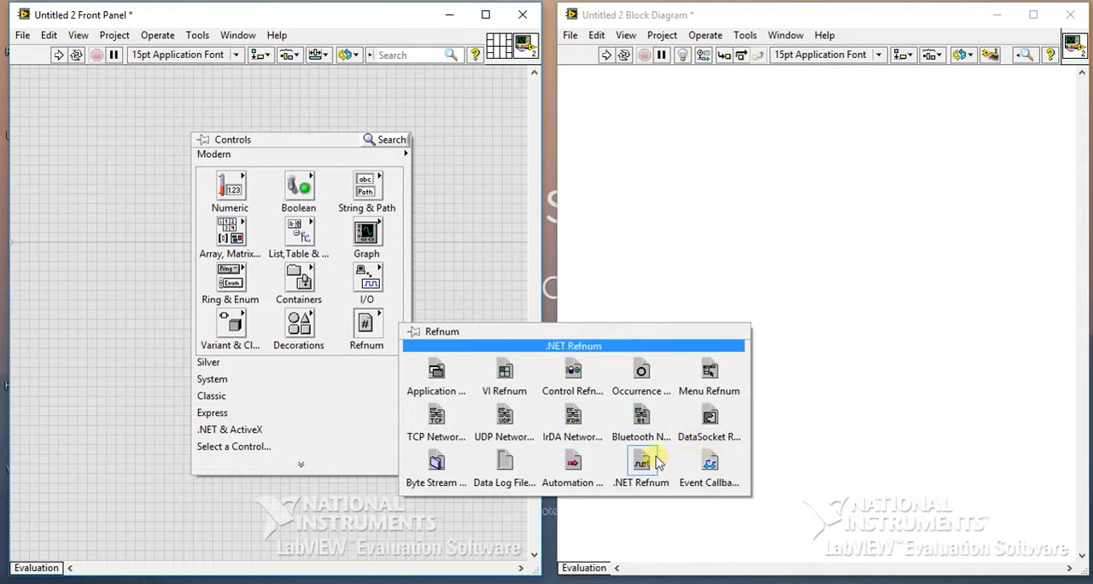
{"action": "mouse_move", "coordinate": [504, 465]}
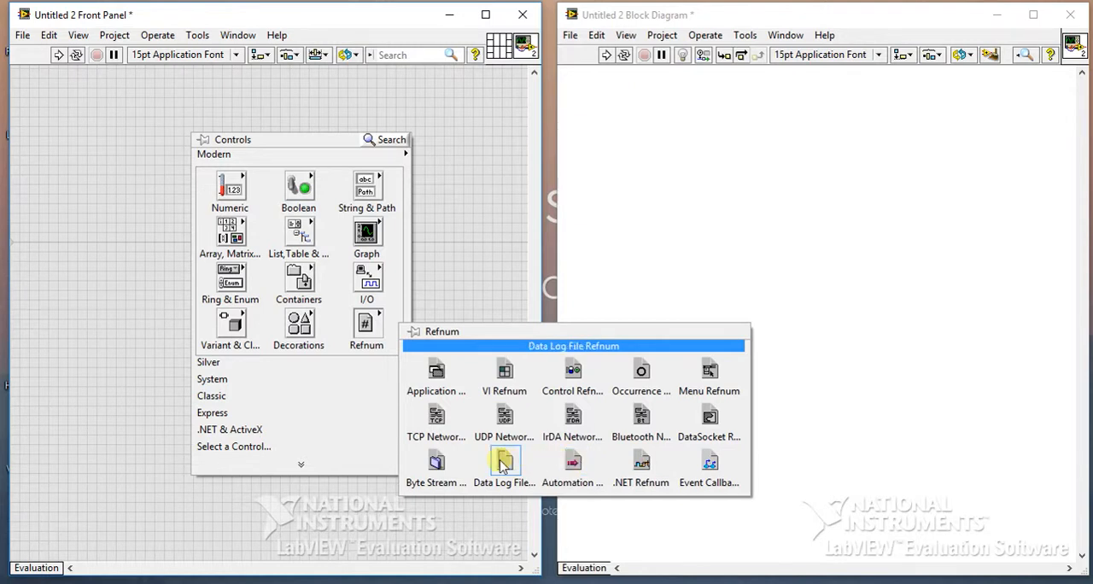
{"action": "mouse_move", "coordinate": [640, 419]}
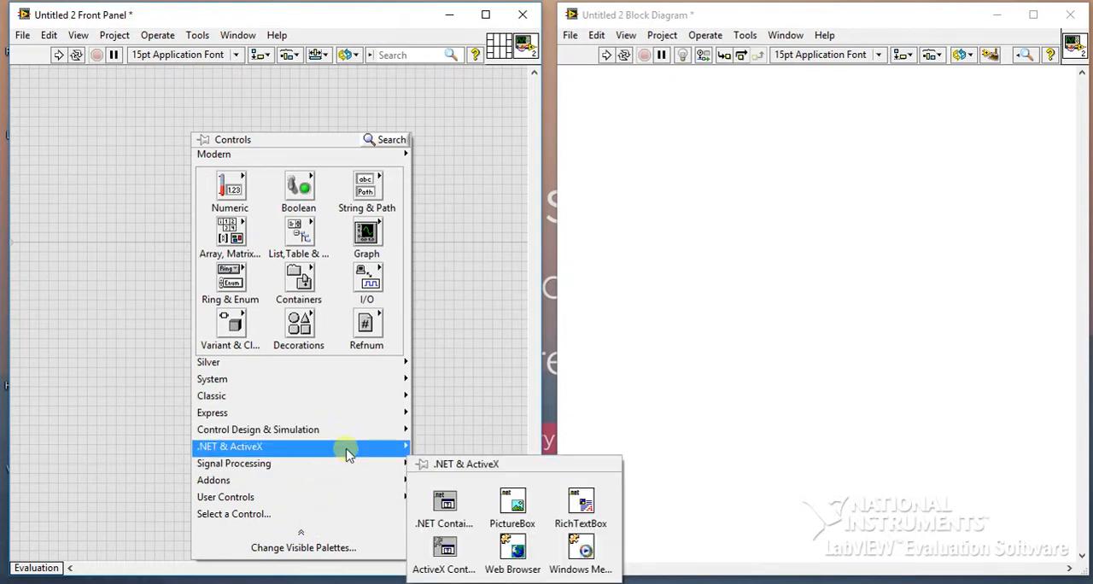
{"action": "mouse_move", "coordinate": [350, 431]}
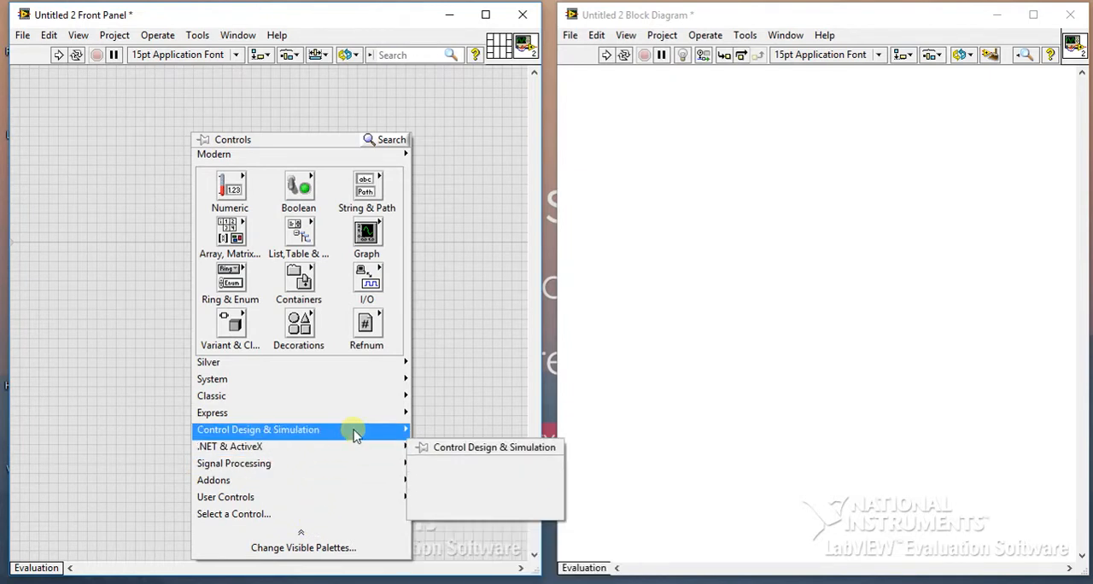
{"action": "mouse_move", "coordinate": [357, 413]}
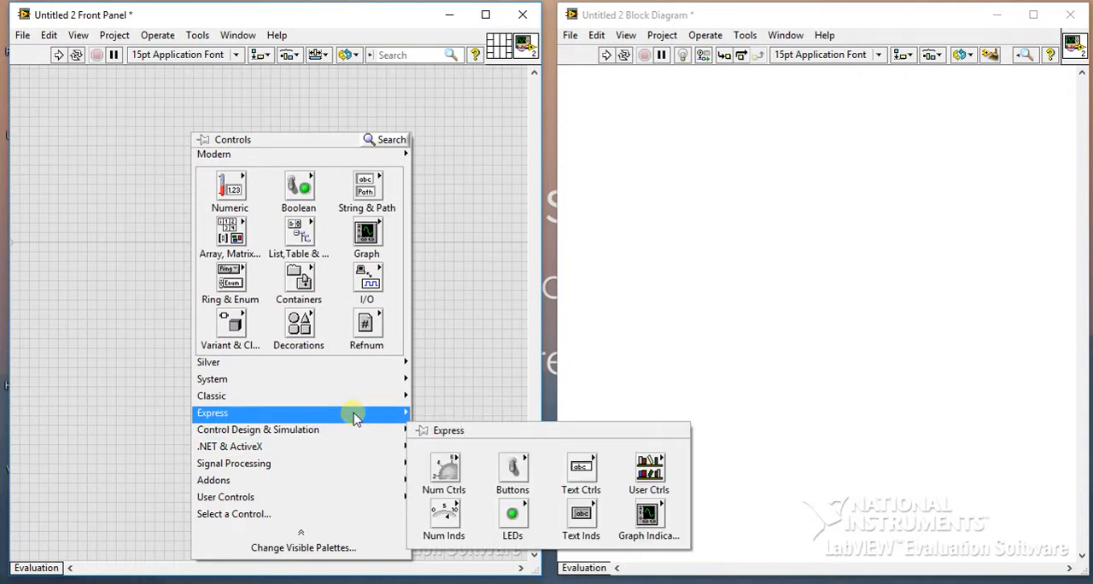
{"action": "mouse_move", "coordinate": [290, 154]}
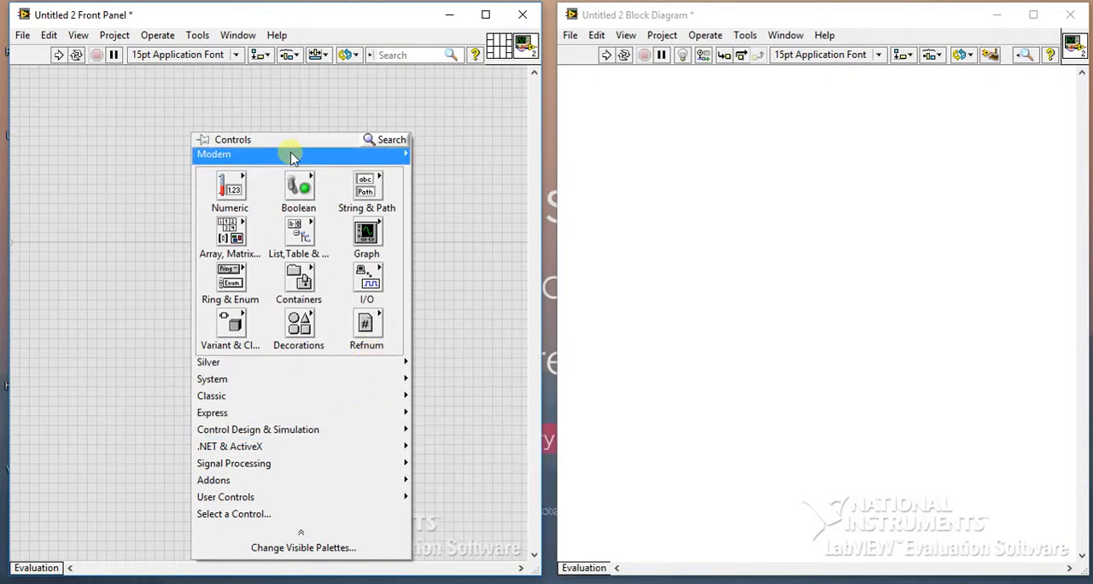
{"action": "mouse_move", "coordinate": [281, 362]}
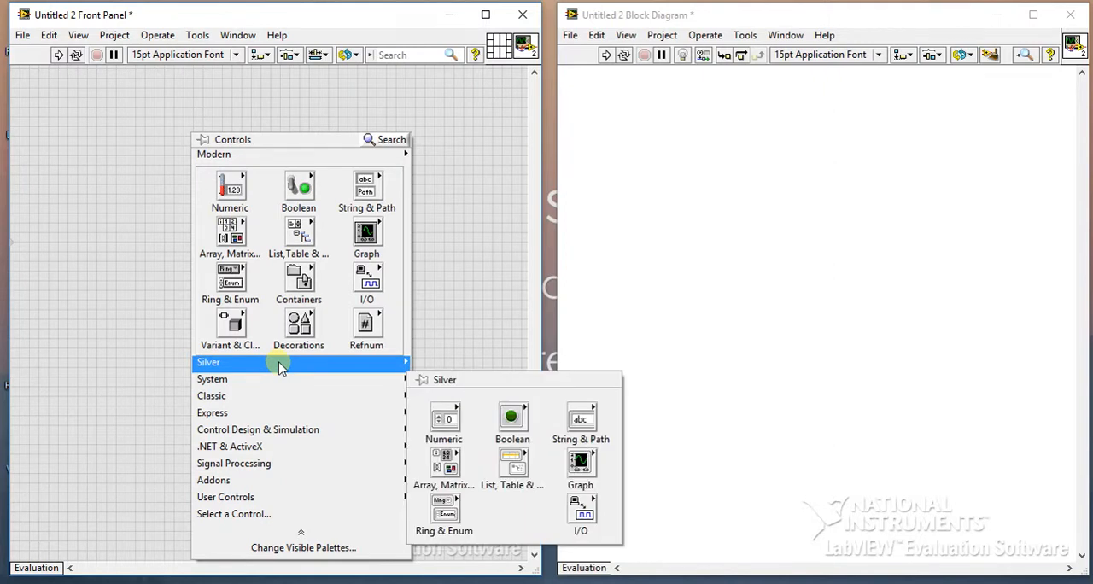
{"action": "mouse_move", "coordinate": [323, 369]}
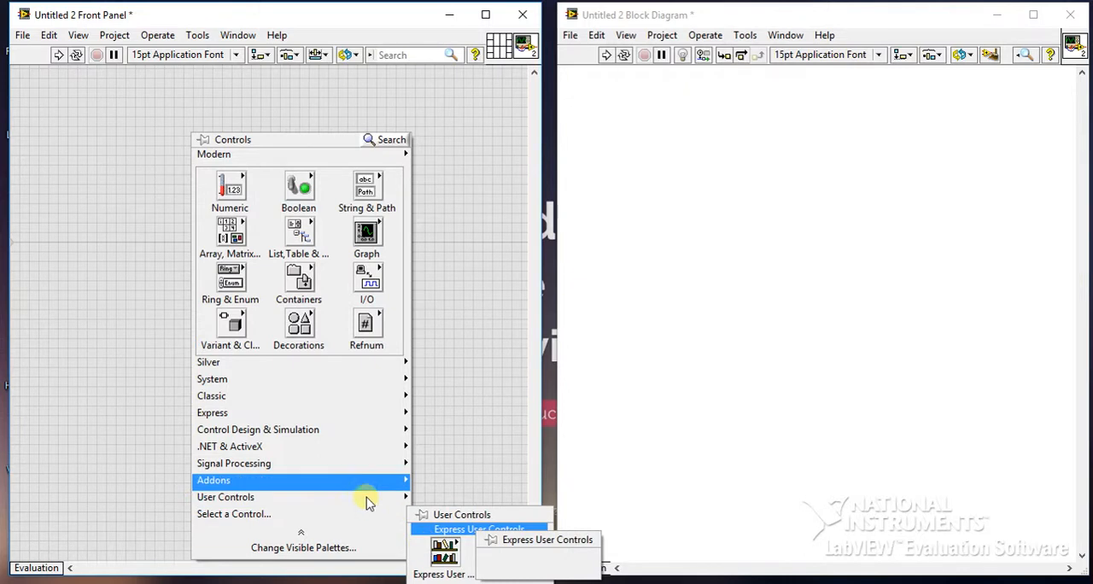
{"action": "mouse_move", "coordinate": [340, 480]}
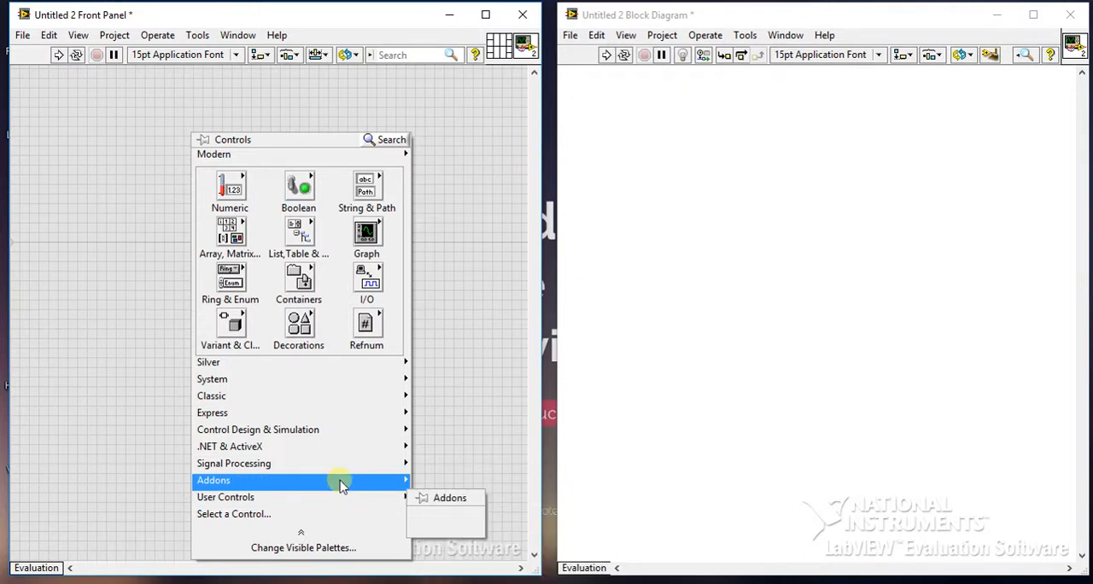
{"action": "mouse_move", "coordinate": [345, 463]}
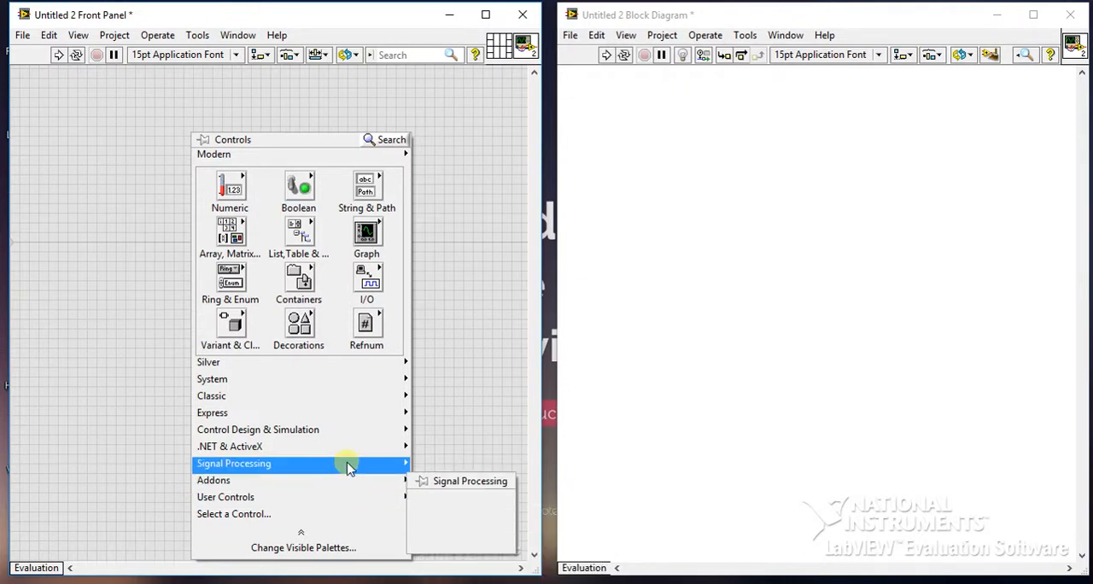